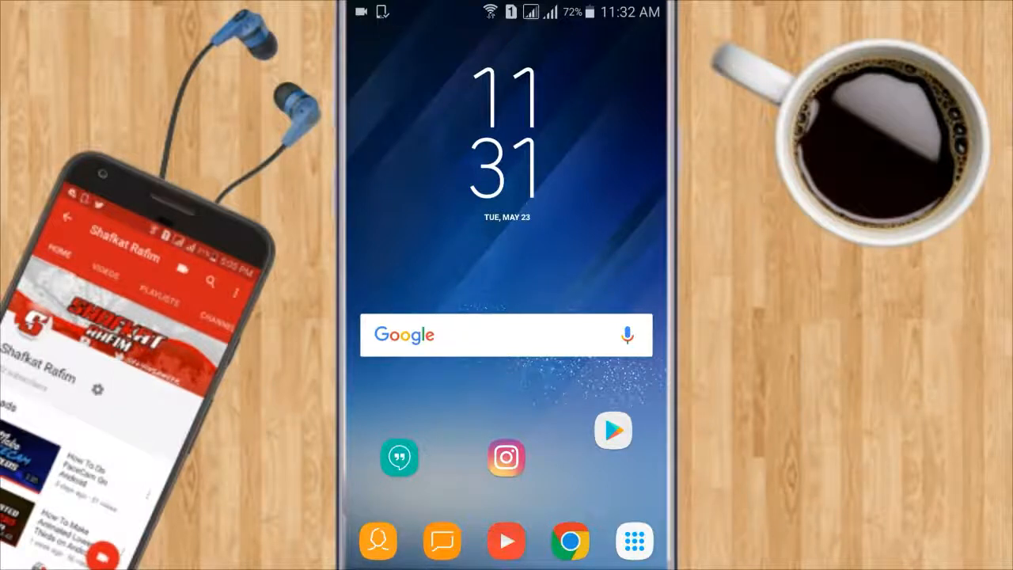
# Bring up Google Chrome's Play Store listing, showing it already installed.
pyautogui.click(573, 542)
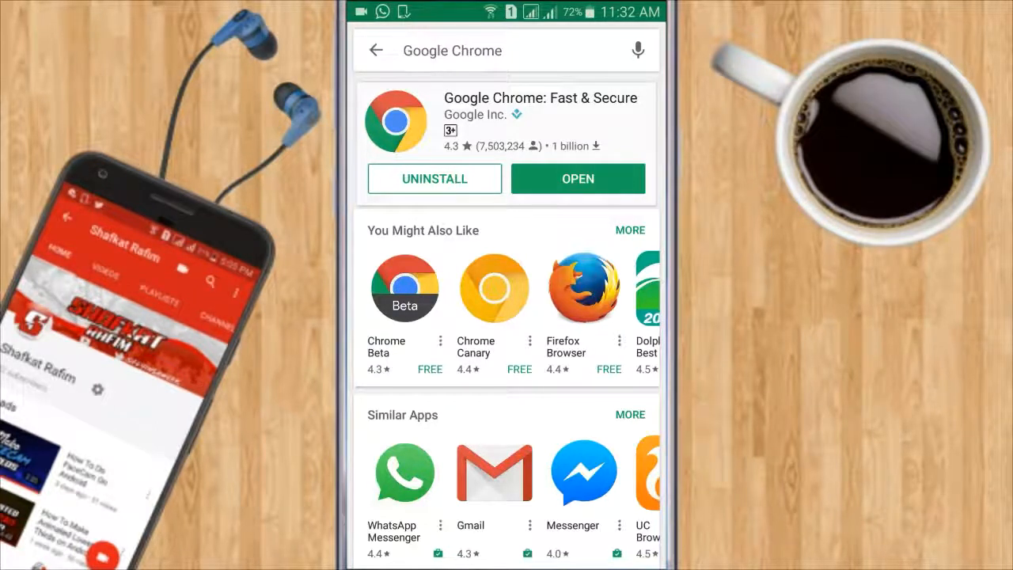
# Launch Chrome from its listing and land on the YouTube mobile home feed.
pyautogui.click(578, 177)
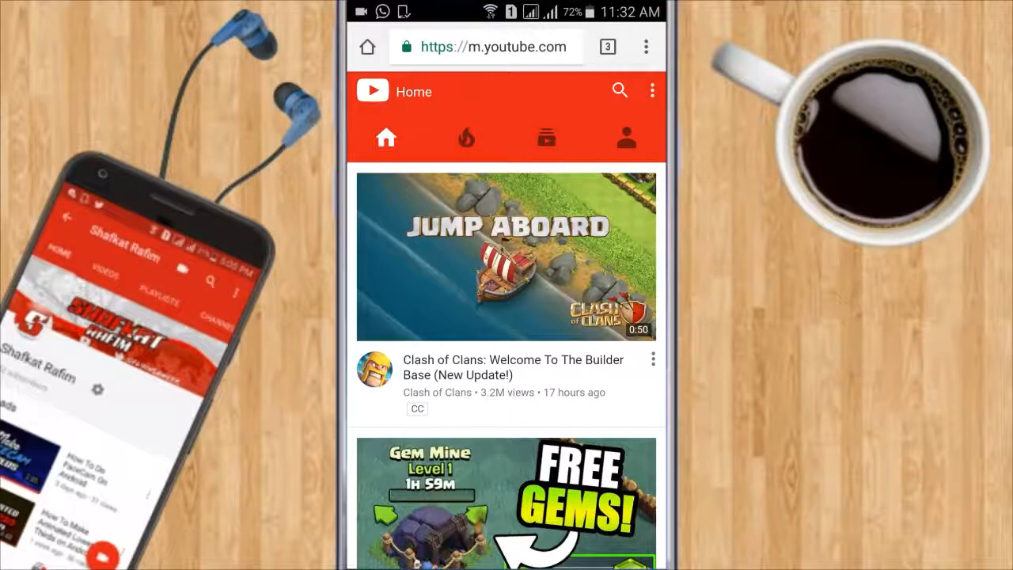
# Switch Chrome to 'Request desktop site' so youtube.com loads in its desktop layout.
pyautogui.click(646, 46)
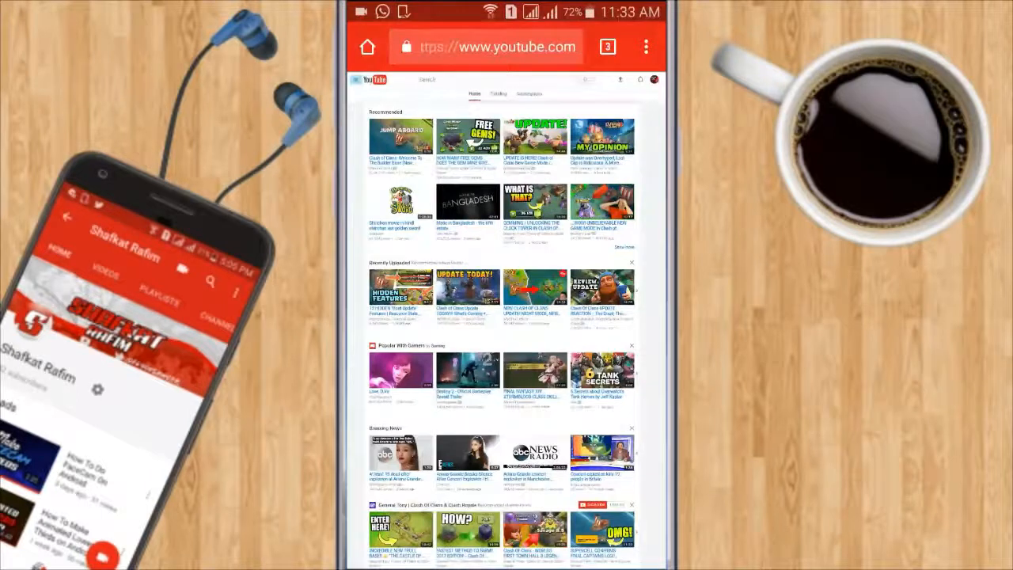
# Expand the YouTube guide menu listing Home, My channel, Trending and Subscriptions.
pyautogui.click(353, 79)
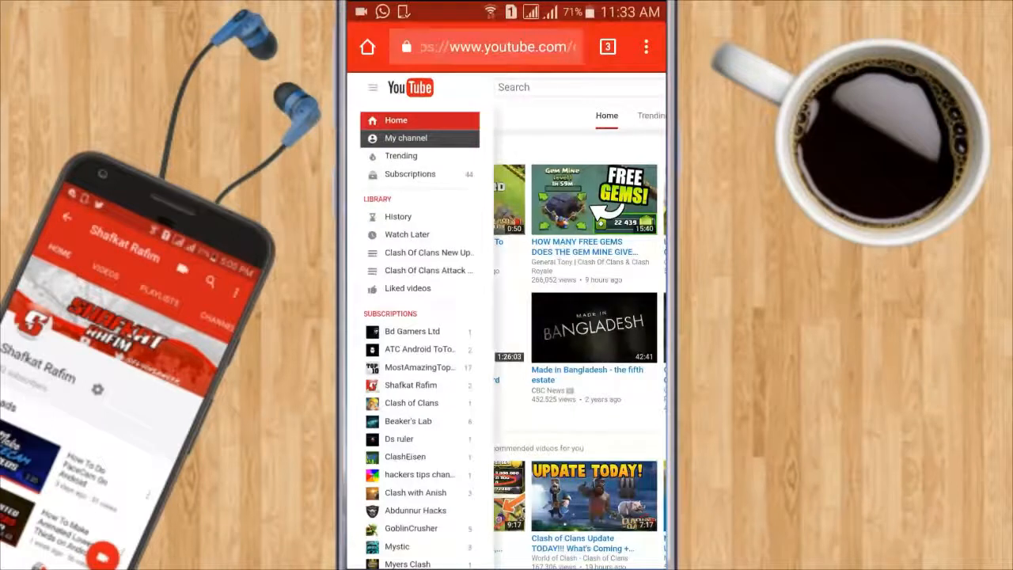
# Go to the 'Clash With Shaf' channel page via My channel.
pyautogui.click(406, 138)
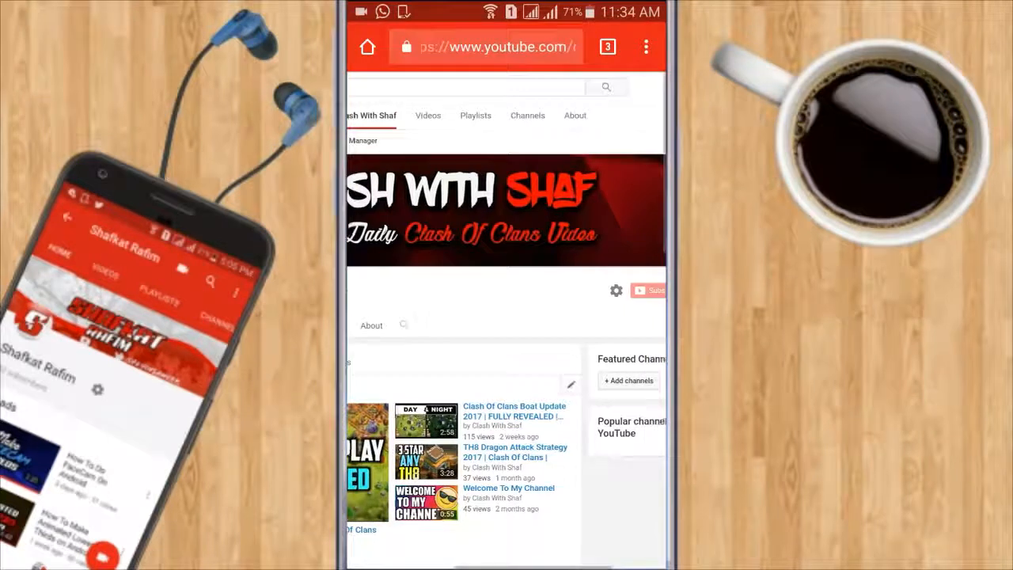
# Reach the channel settings page with privacy, layout and discussion options.
pyautogui.scroll(-3)
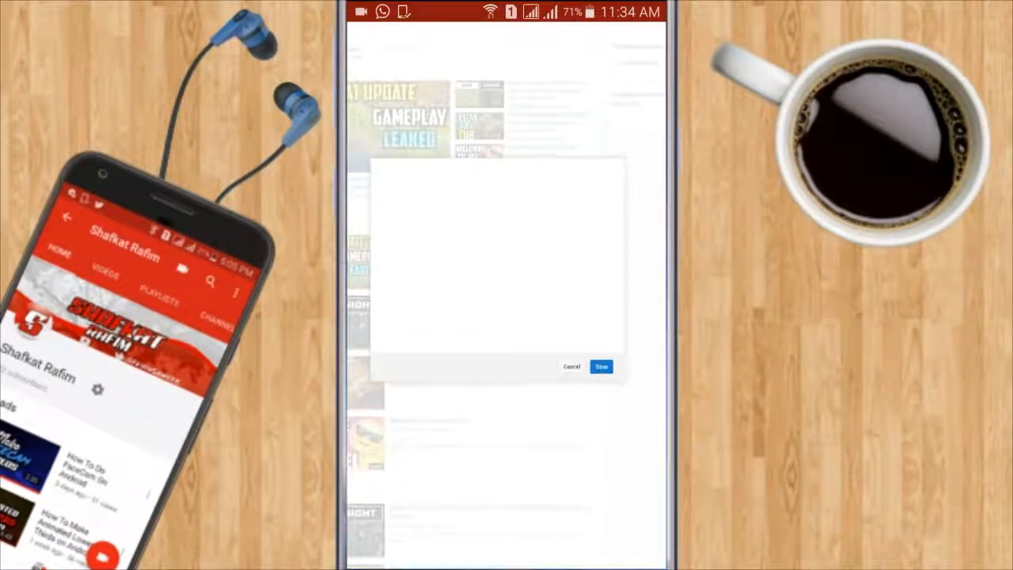
pyautogui.click(601, 367)
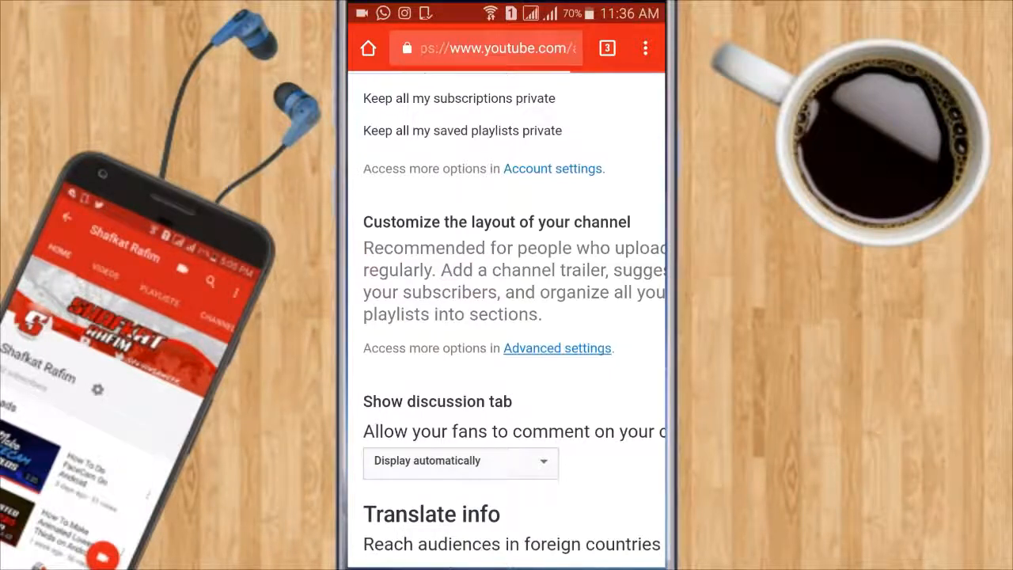
# Enter Advanced settings and bring the Subscriber counts section into view.
pyautogui.click(557, 348)
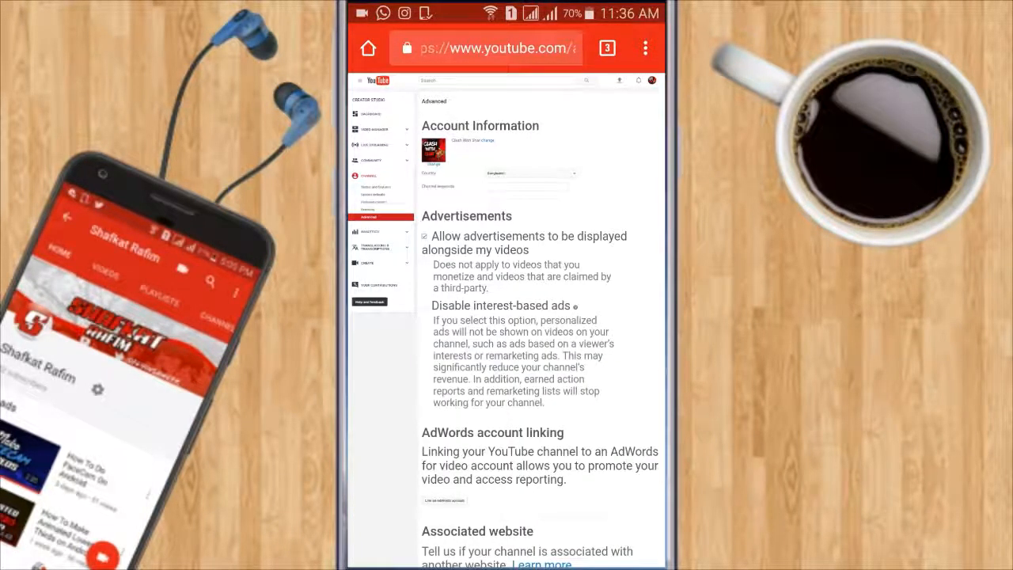
pyautogui.scroll(-3)
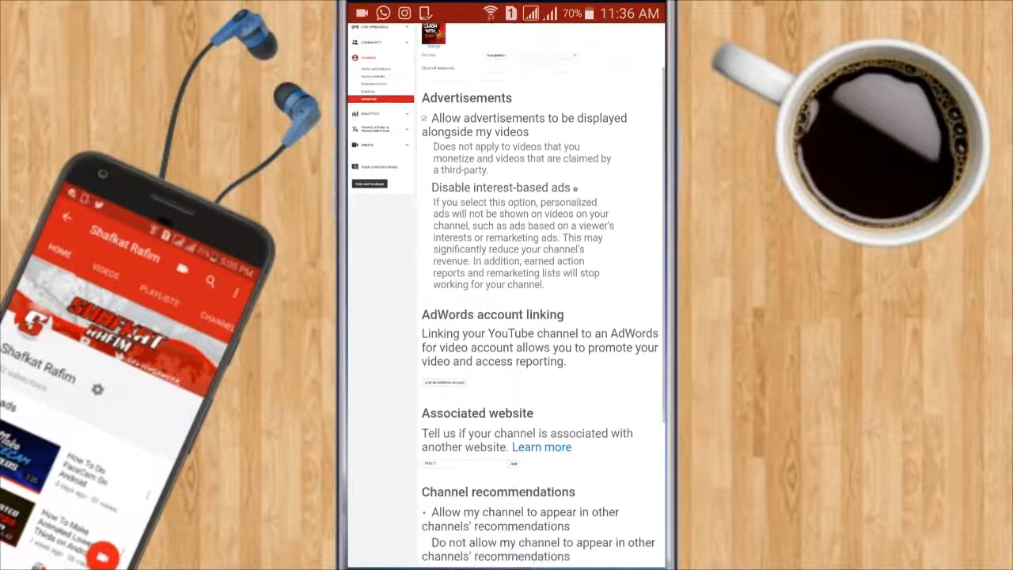
pyautogui.scroll(-3)
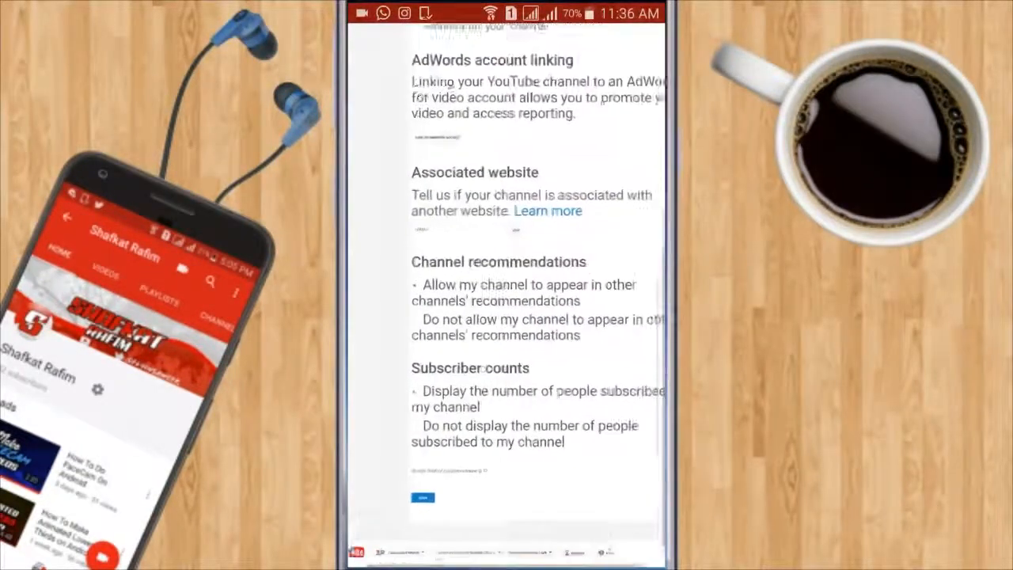
pyautogui.scroll(-3)
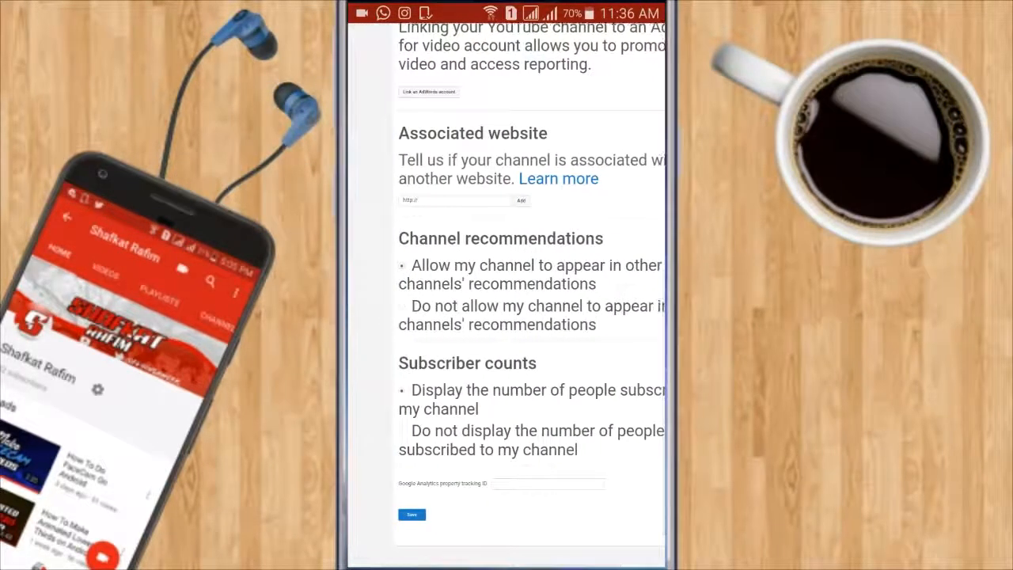
# Set subscriber counts to not displayed and save the advanced settings.
pyautogui.click(402, 431)
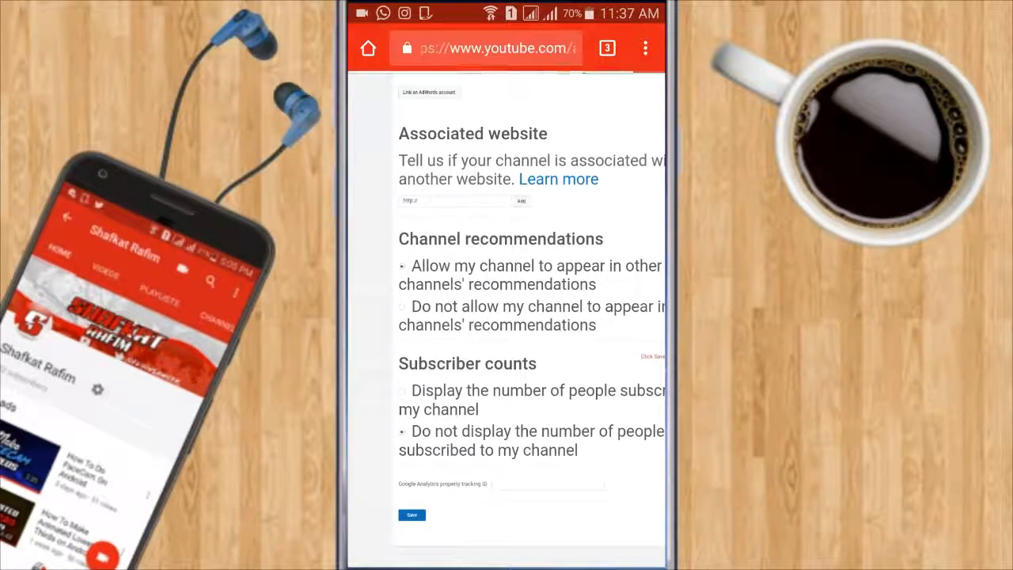
pyautogui.click(412, 515)
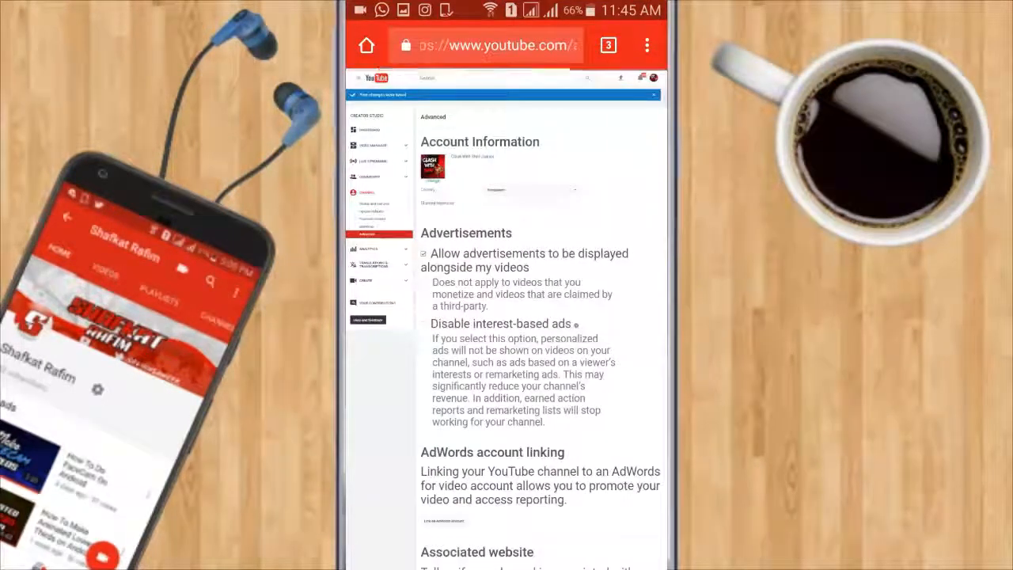
pyautogui.scroll(-3)
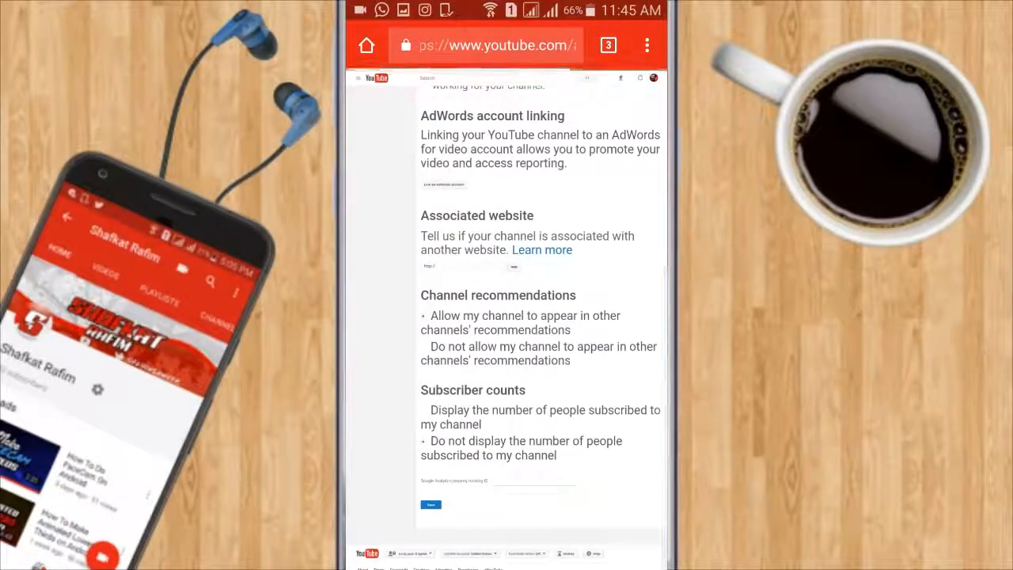